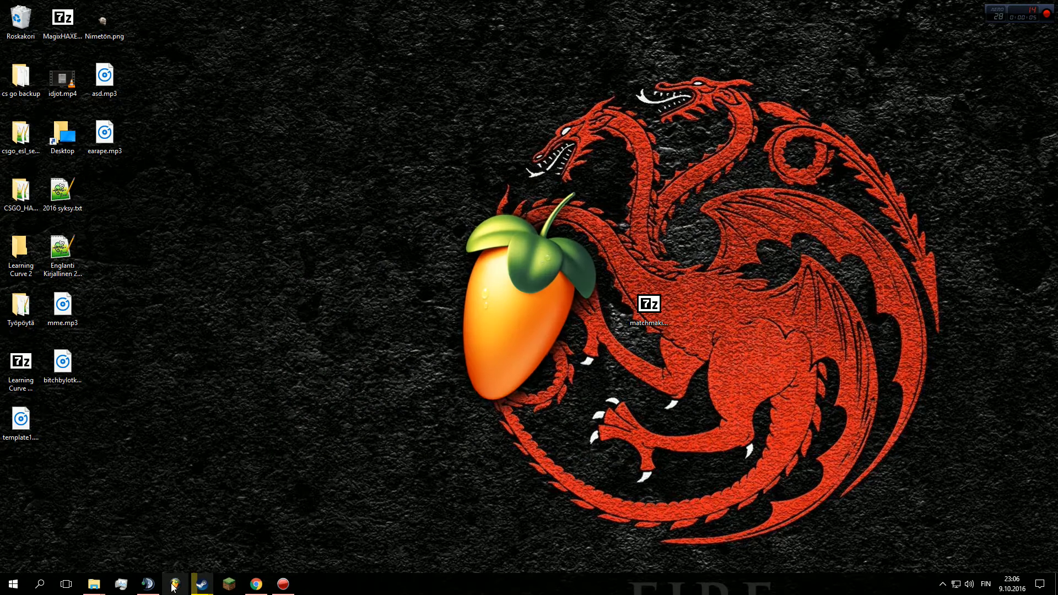
Launch FL Studio from the Windows taskbar.
{"action": "left_click", "coordinate": [172, 584]}
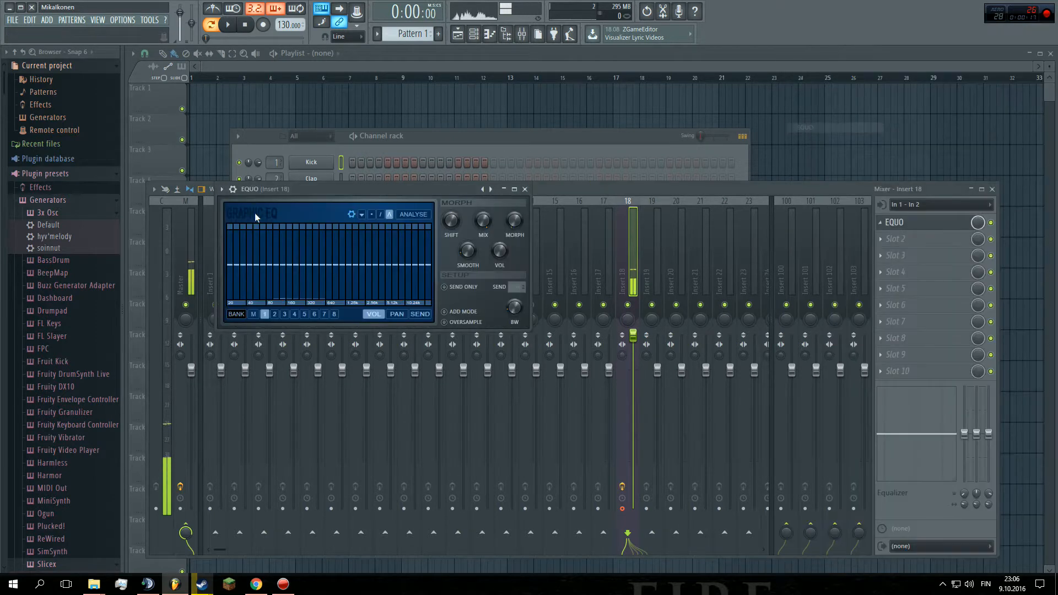
Clear the windows off the playlist, then play and stop the rest vocal clip.
{"action": "left_click", "coordinate": [524, 189]}
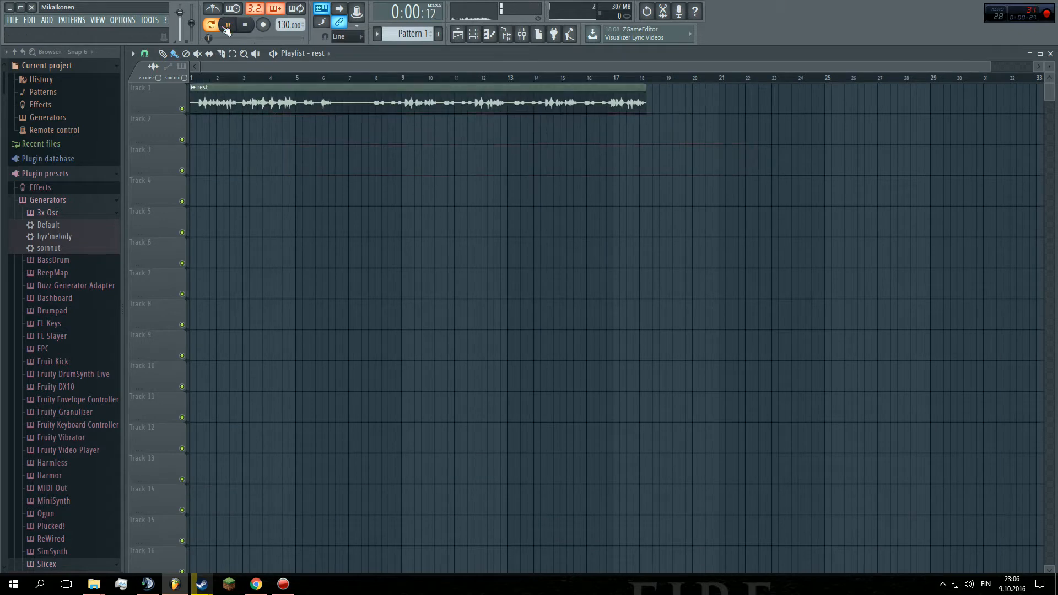
{"action": "left_click", "coordinate": [227, 25]}
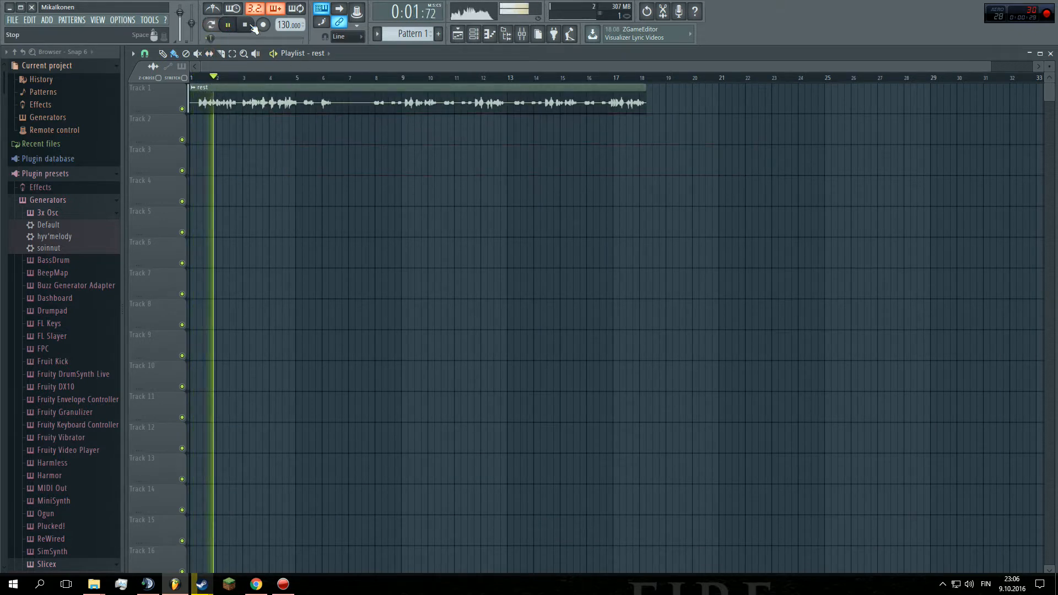
{"action": "left_click", "coordinate": [245, 24]}
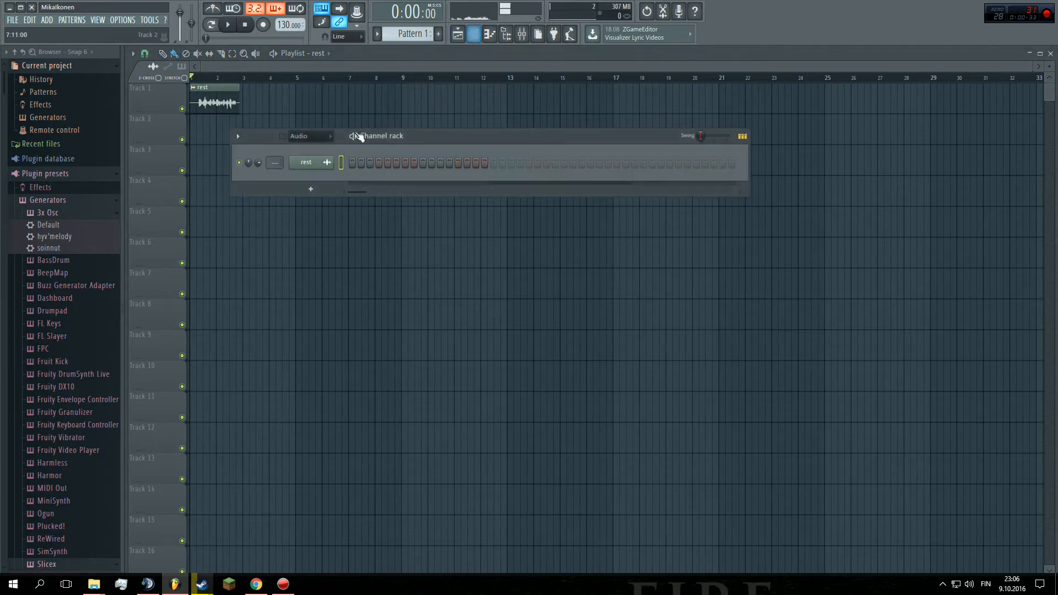
Load Pitcher onto the rest mixer insert and set its minimum input pitch to 25 Hz.
{"action": "left_click", "coordinate": [520, 34]}
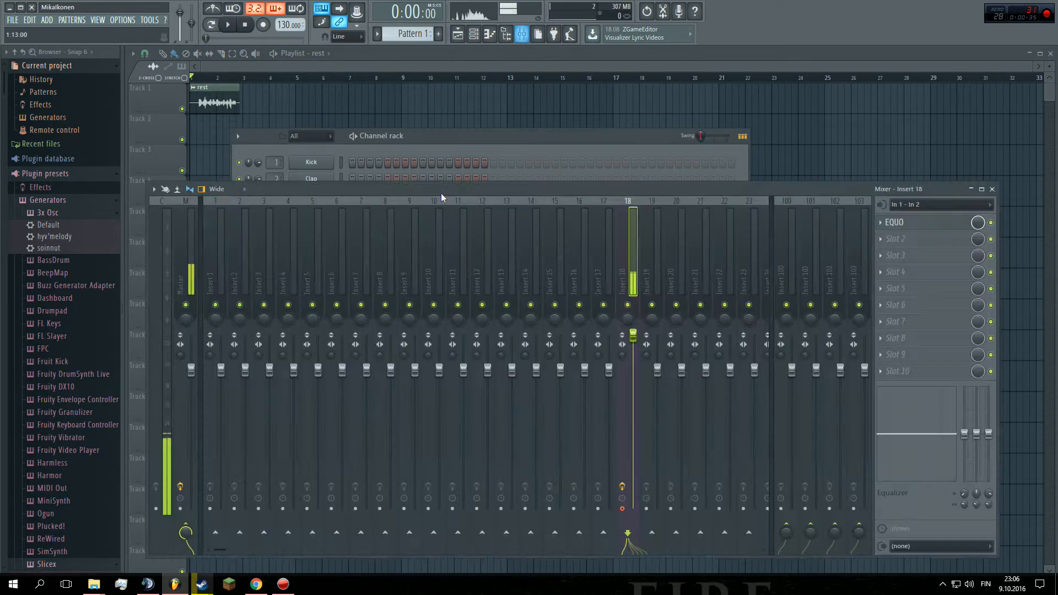
{"action": "right_click", "coordinate": [215, 288]}
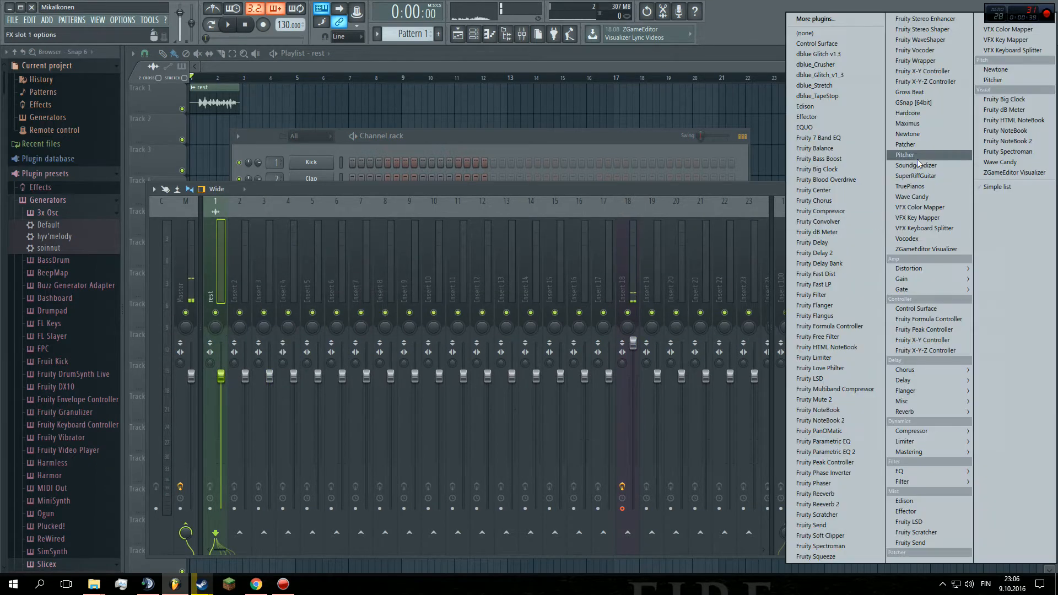
{"action": "left_click", "coordinate": [904, 154]}
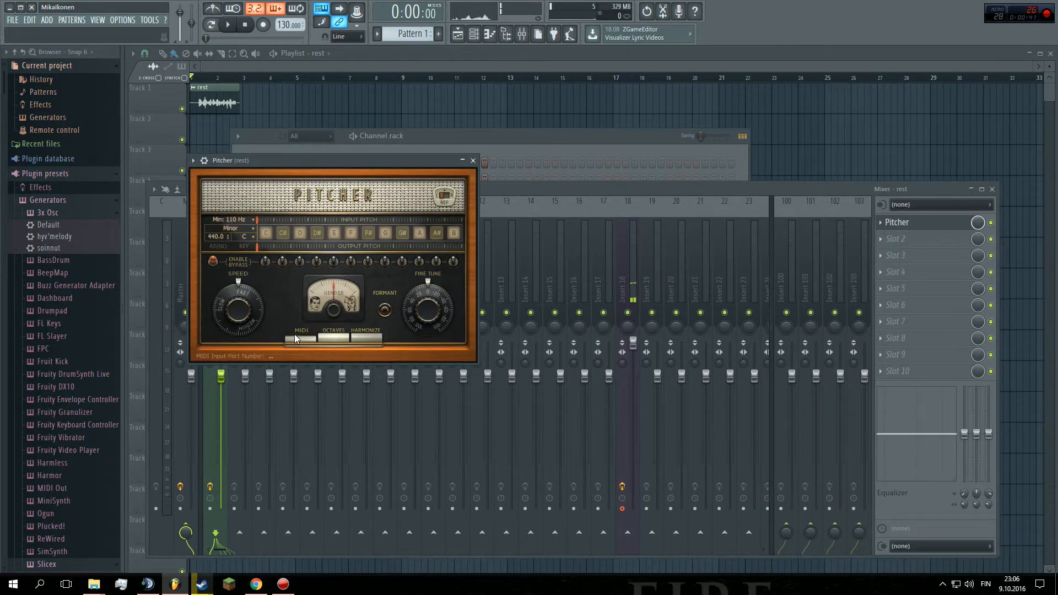
{"action": "left_click", "coordinate": [233, 220]}
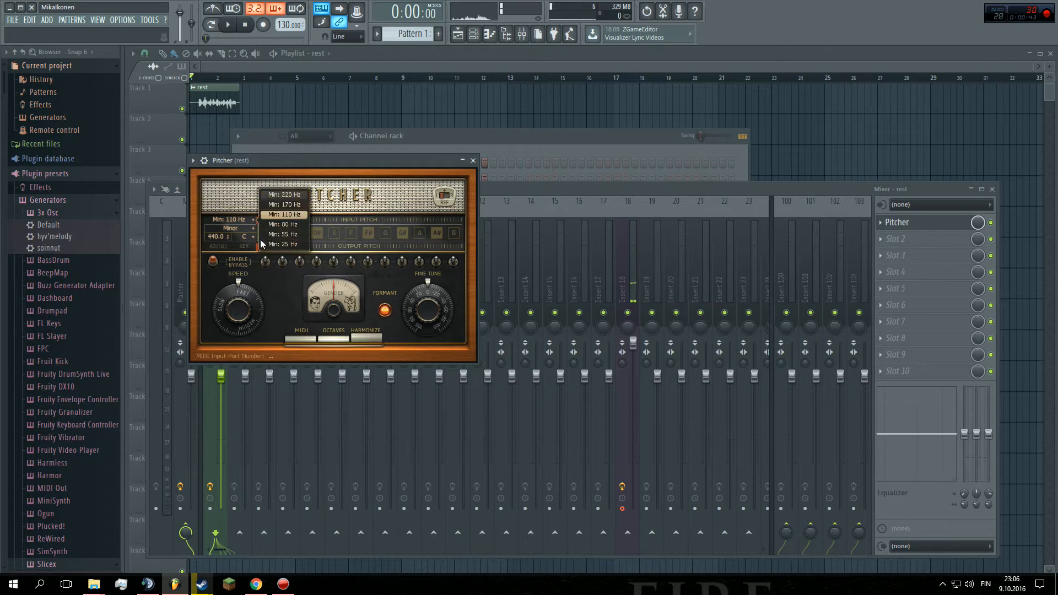
{"action": "left_click", "coordinate": [284, 243]}
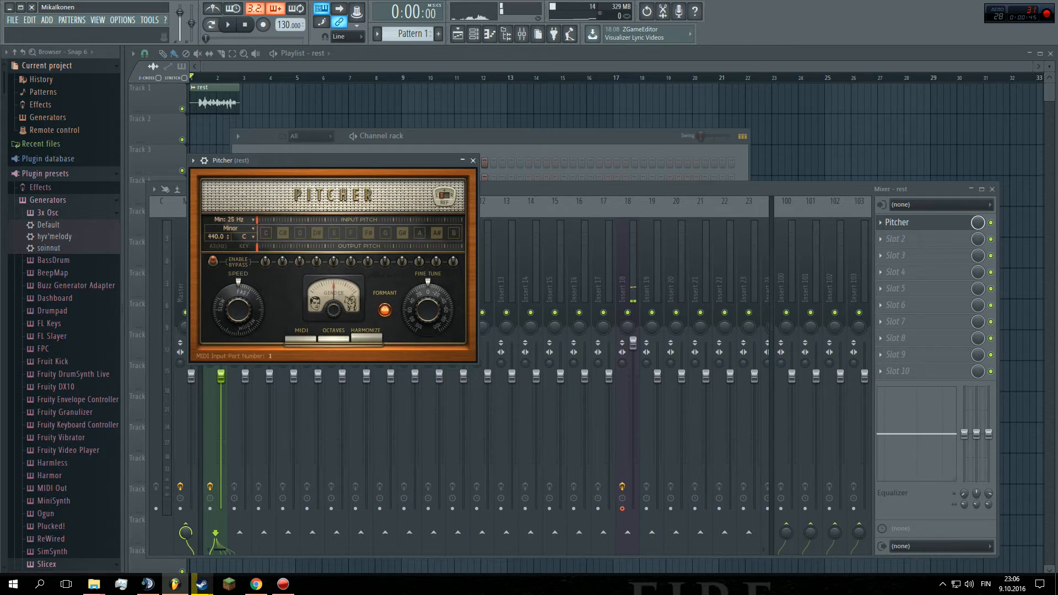
{"action": "left_click", "coordinate": [472, 161]}
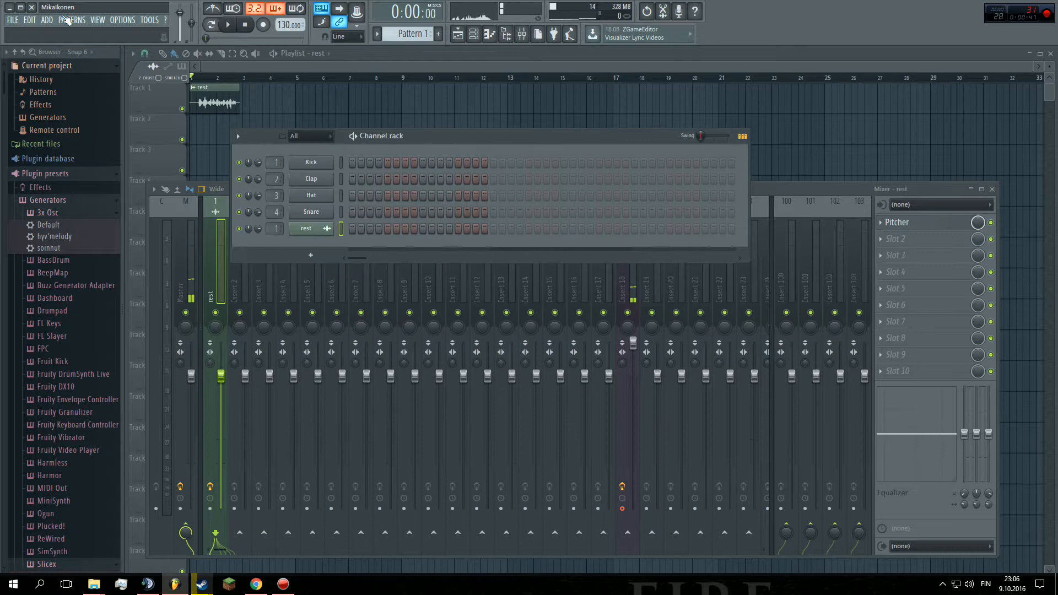
Add a MIDI Out channel and bring up its piano roll alongside the Pitcher window.
{"action": "left_click", "coordinate": [46, 20]}
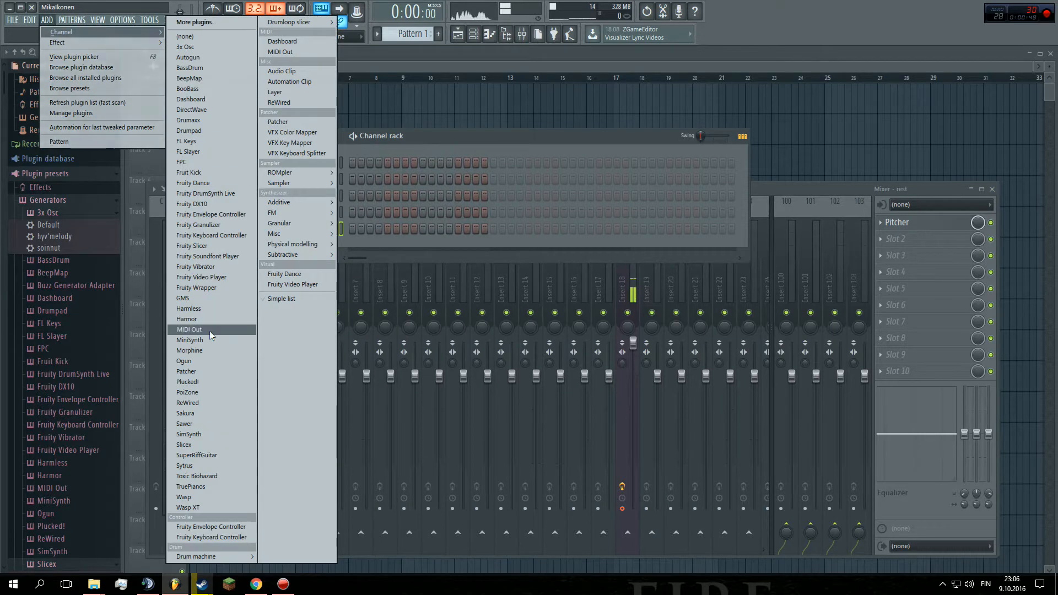
{"action": "left_click", "coordinate": [190, 330]}
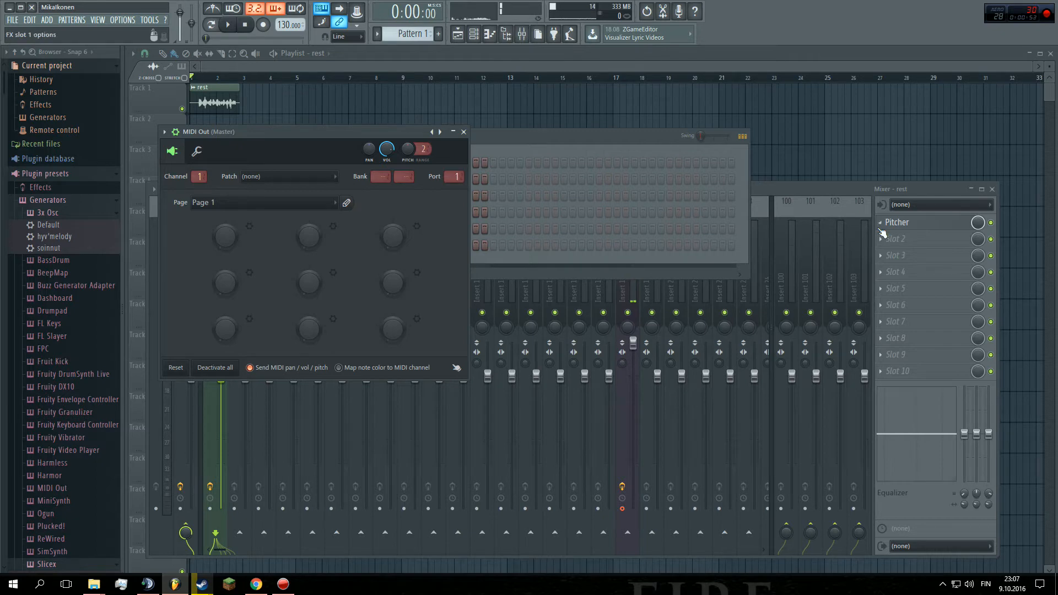
{"action": "left_click", "coordinate": [897, 223]}
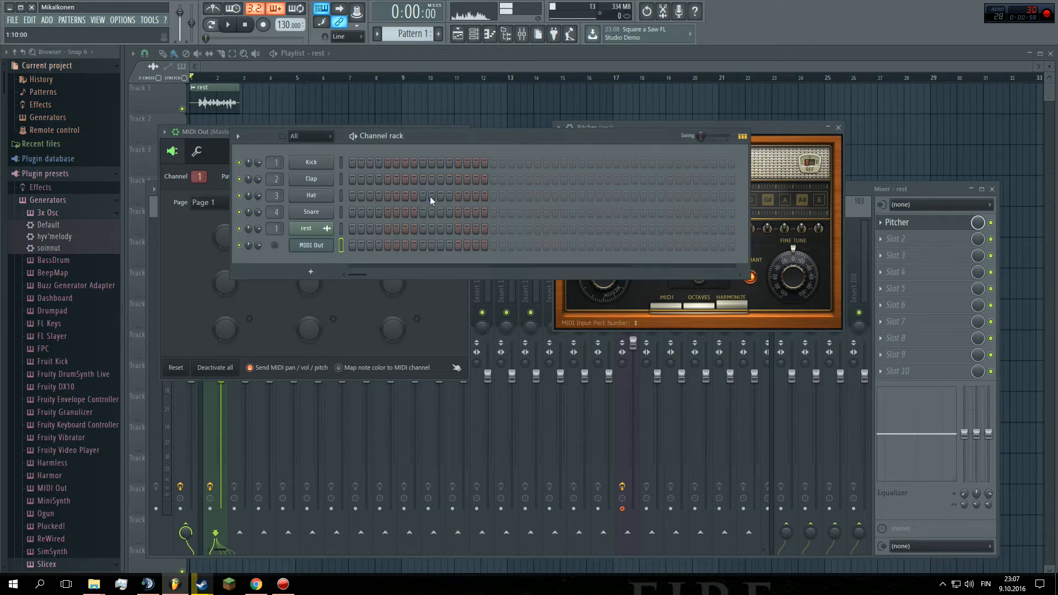
{"action": "right_click", "coordinate": [311, 245]}
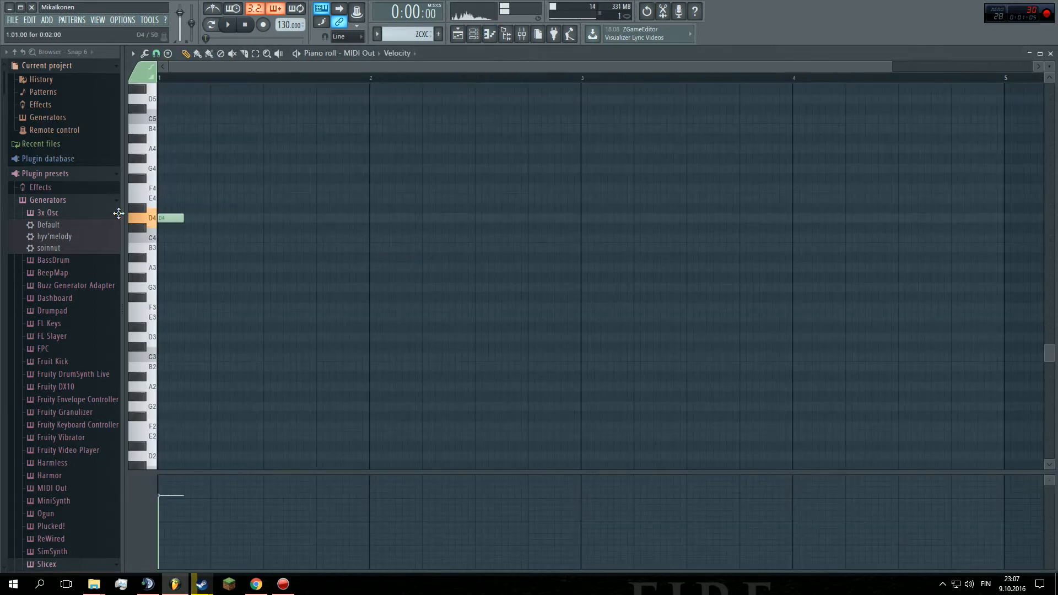
Draw the melody notes for MIDI Out in the piano roll.
{"action": "left_click_drag", "start_coordinate": [181, 217], "coordinate": [211, 217]}
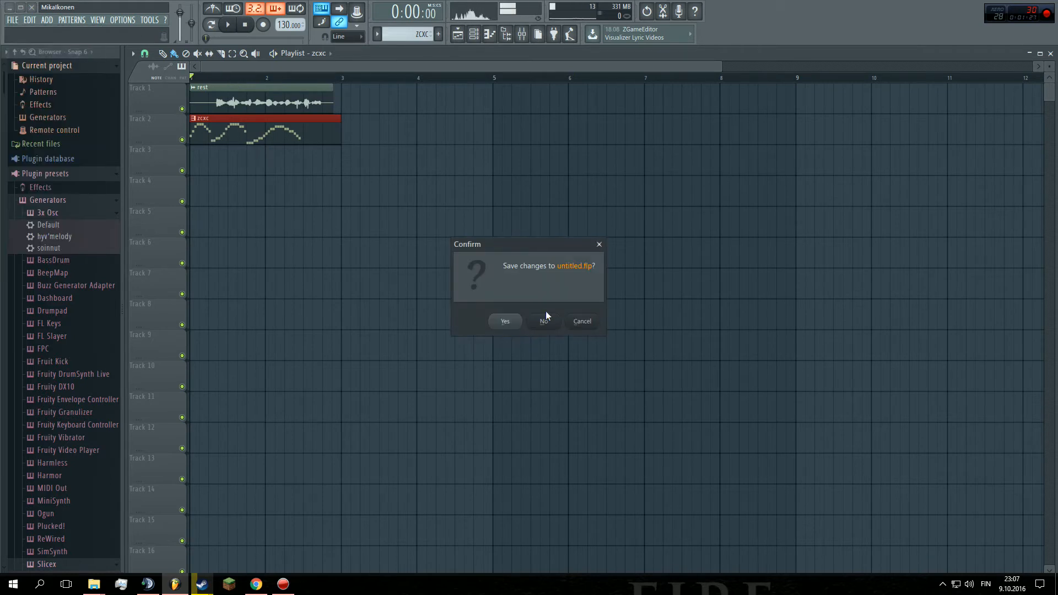
Discard the untitled project and open liveautotune.flp.
{"action": "left_click", "coordinate": [543, 322]}
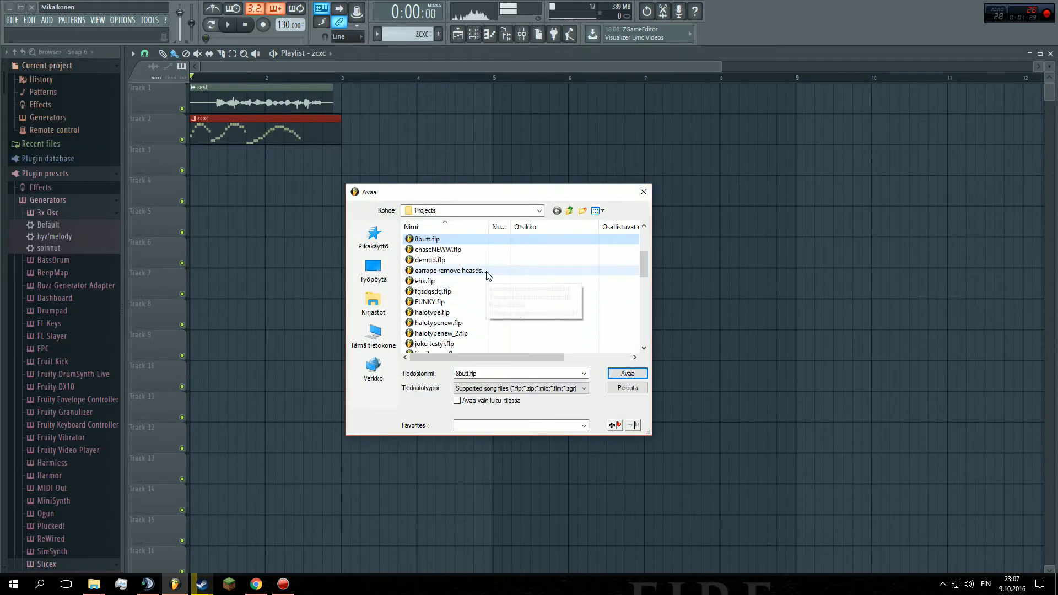
{"action": "left_click", "coordinate": [627, 373]}
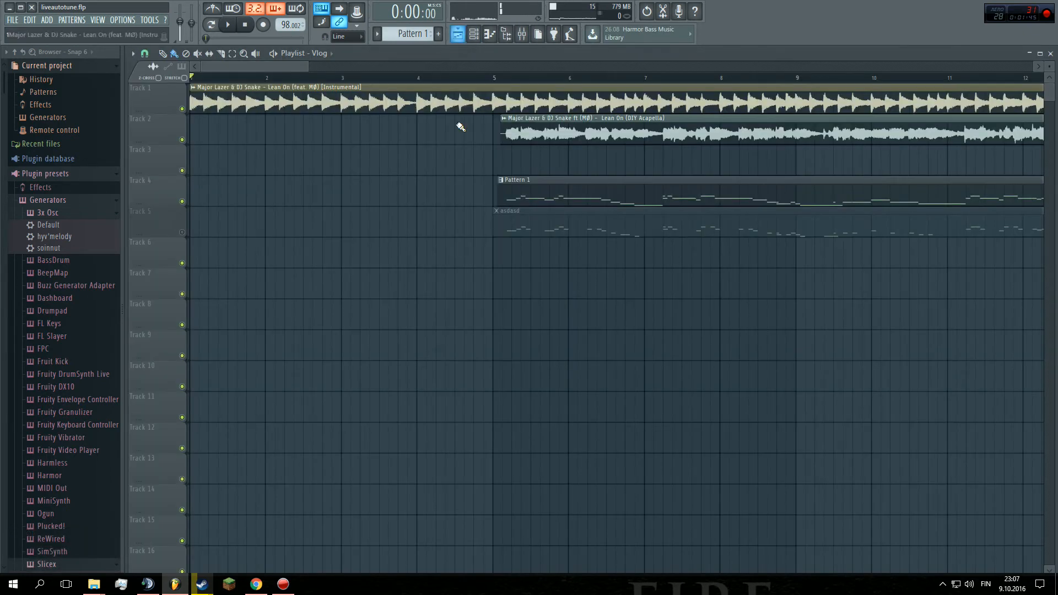
Start the song playing and add Effector to the insert holding EQUO and Pitcher.
{"action": "left_click", "coordinate": [472, 33]}
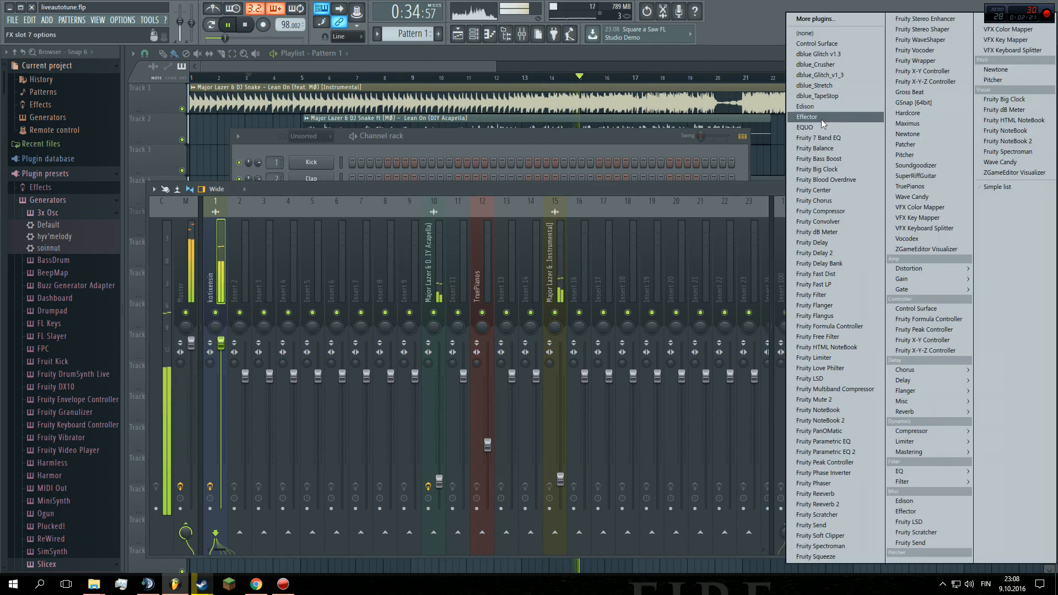
{"action": "left_click", "coordinate": [807, 117]}
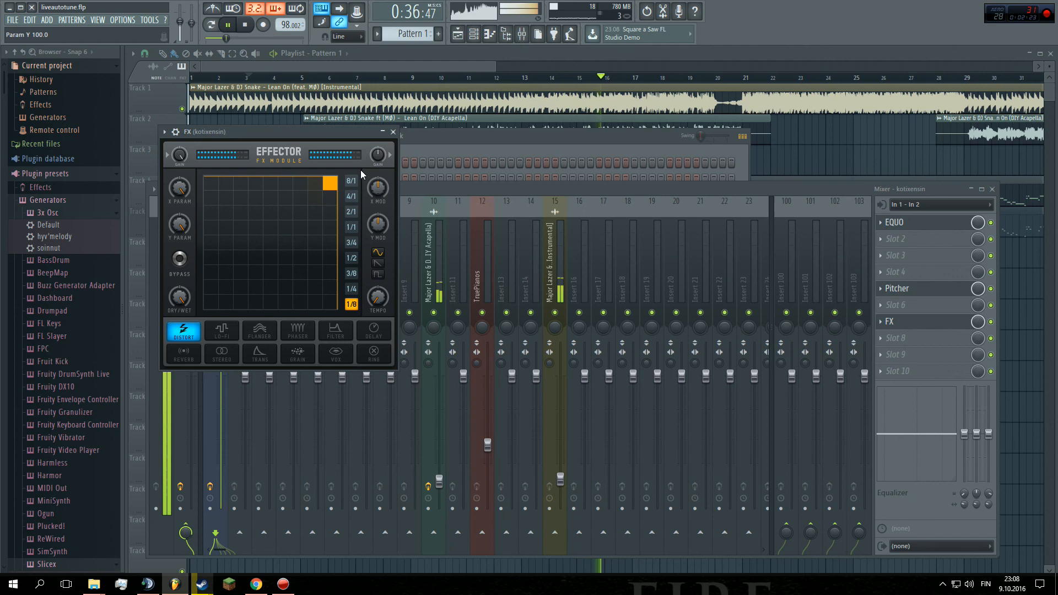